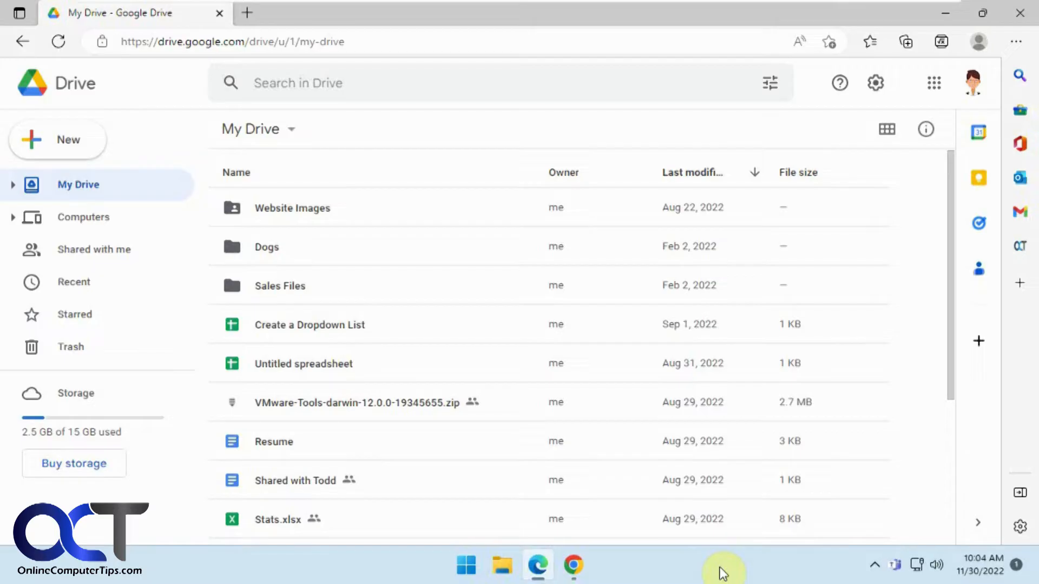
pyautogui.moveTo(697, 572)
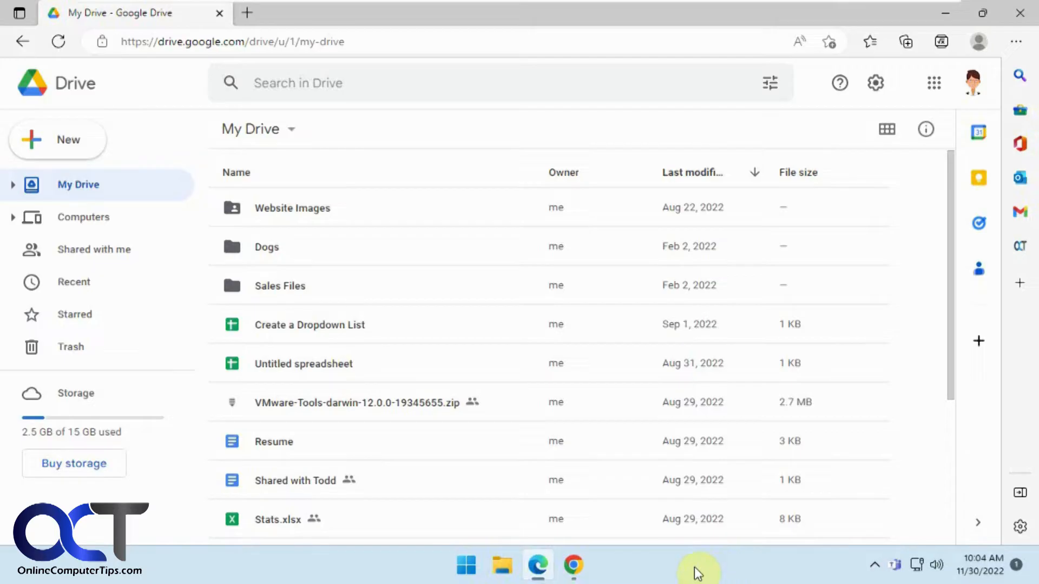
pyautogui.moveTo(781, 573)
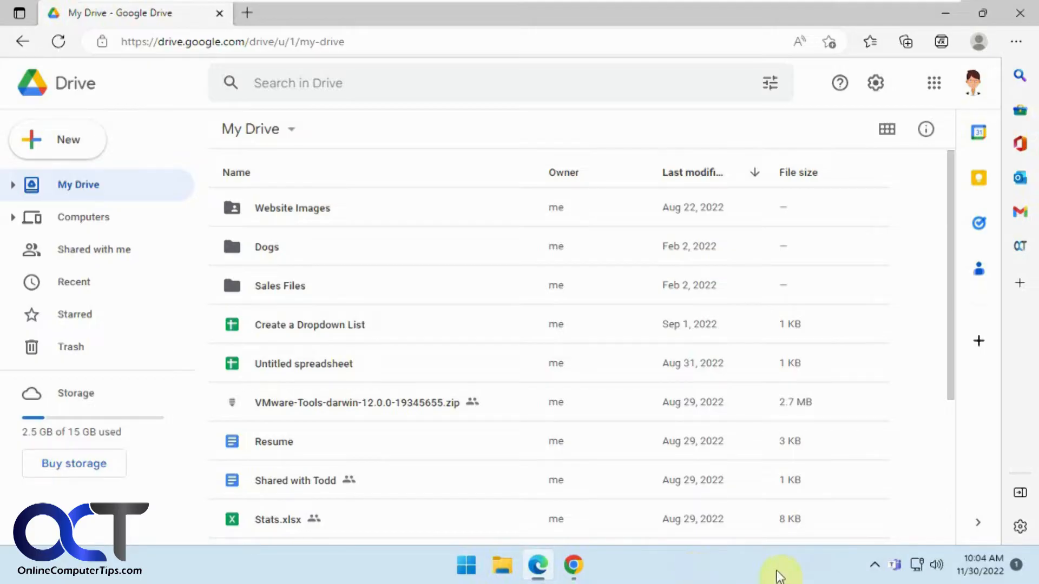
pyautogui.moveTo(773, 575)
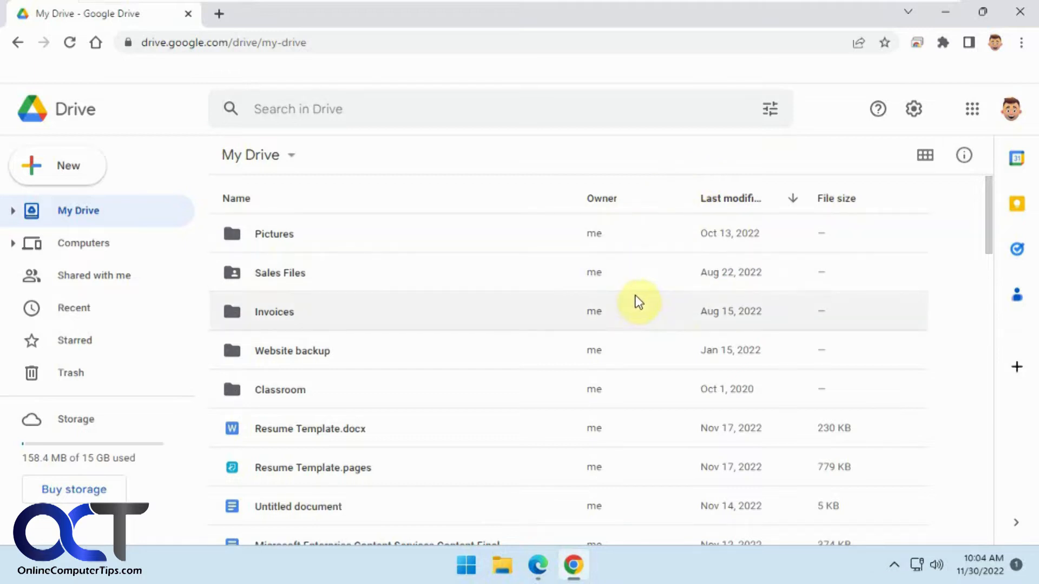
# Download GoogleDriveSetup.exe from the Get Drive for desktop page and launch the installer.
pyautogui.click(914, 108)
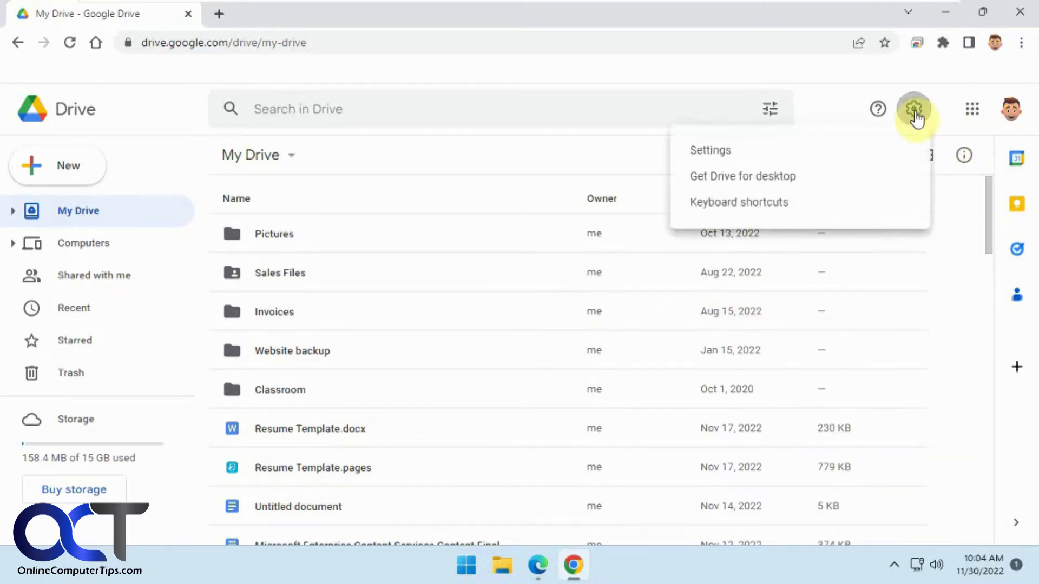
pyautogui.click(742, 176)
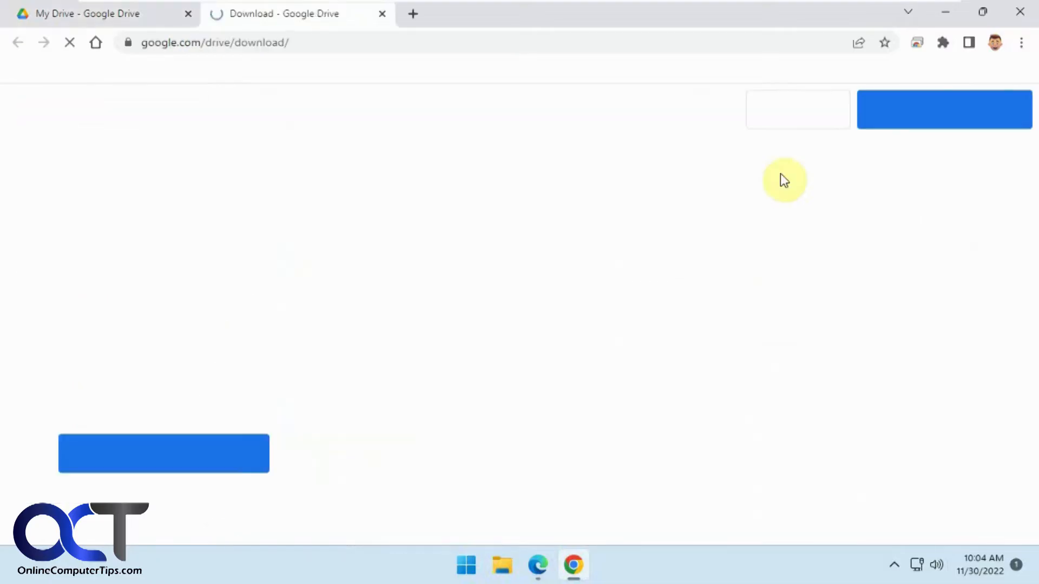
pyautogui.click(166, 479)
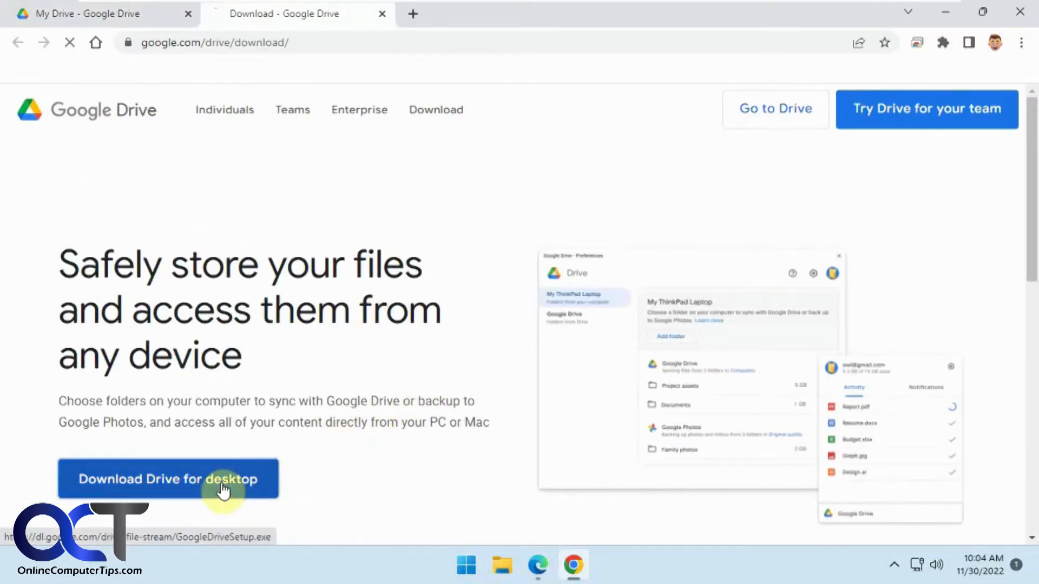
pyautogui.click(166, 479)
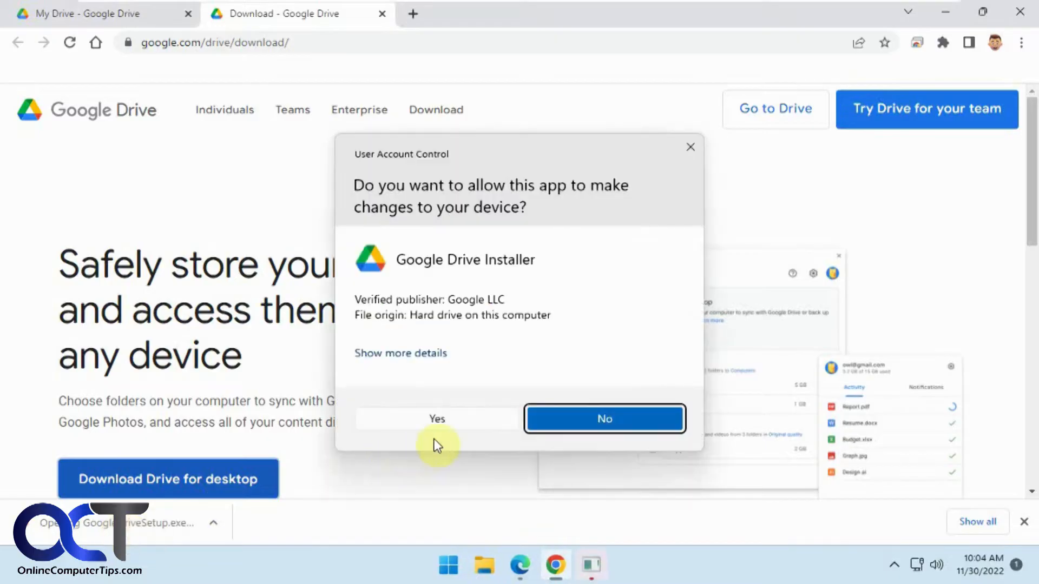
# Allow the installer, enable the desktop application shortcut option and run the install.
pyautogui.click(436, 418)
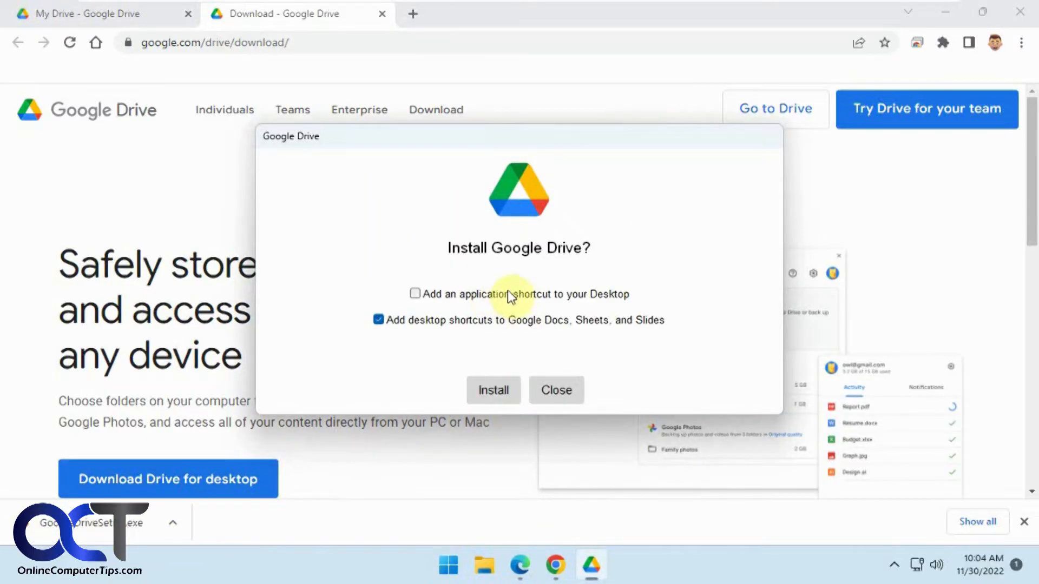
pyautogui.click(415, 294)
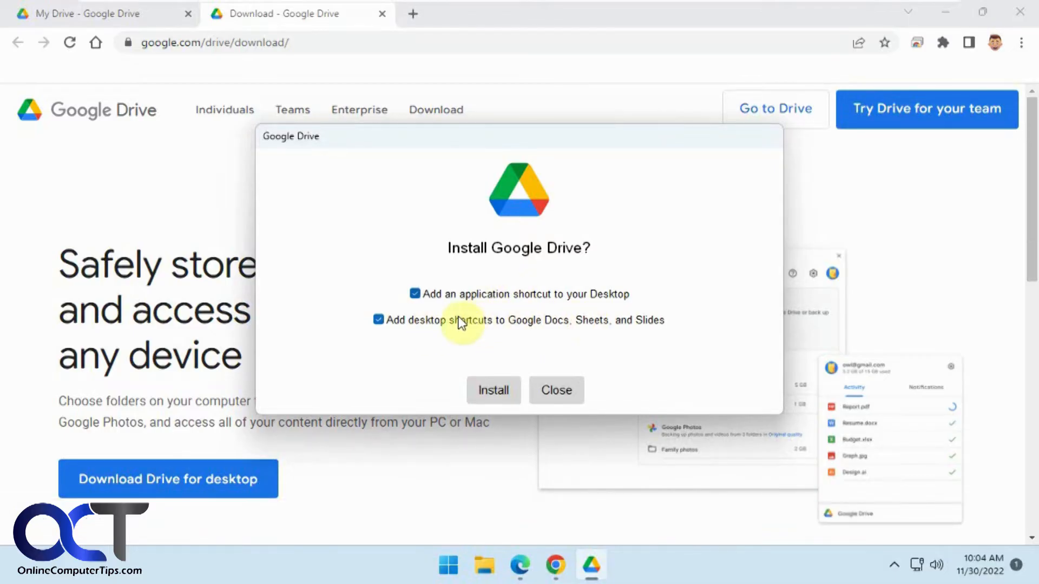
pyautogui.click(494, 391)
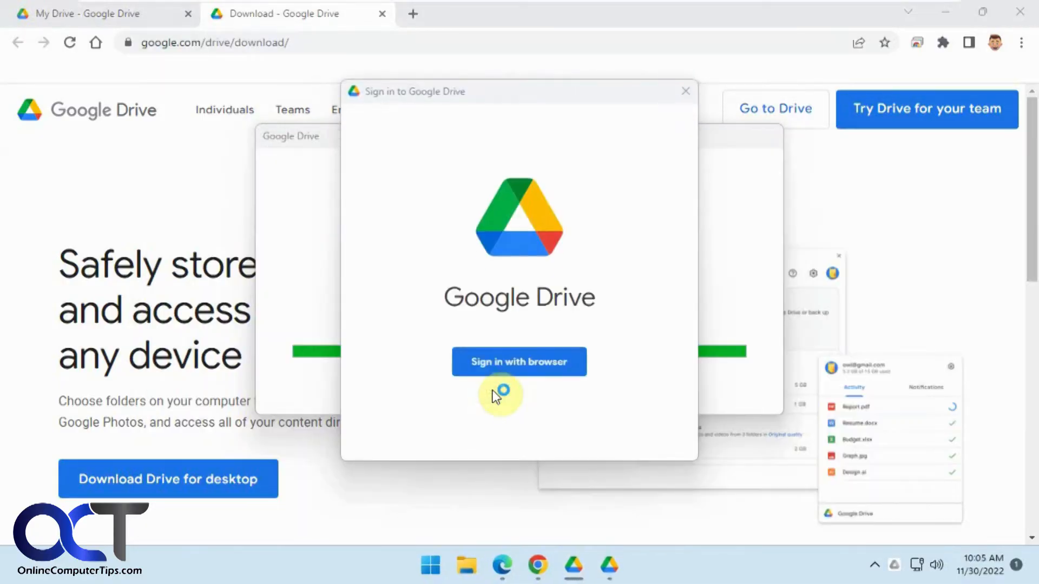
# Sign in through the browser with the first listed Google account and close the finished installer.
pyautogui.click(518, 362)
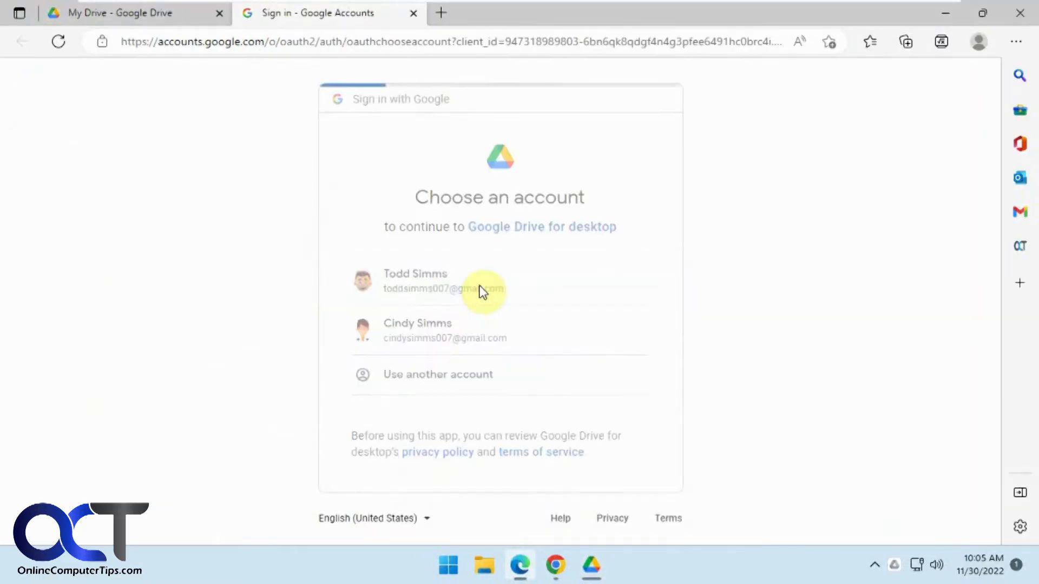
pyautogui.click(416, 281)
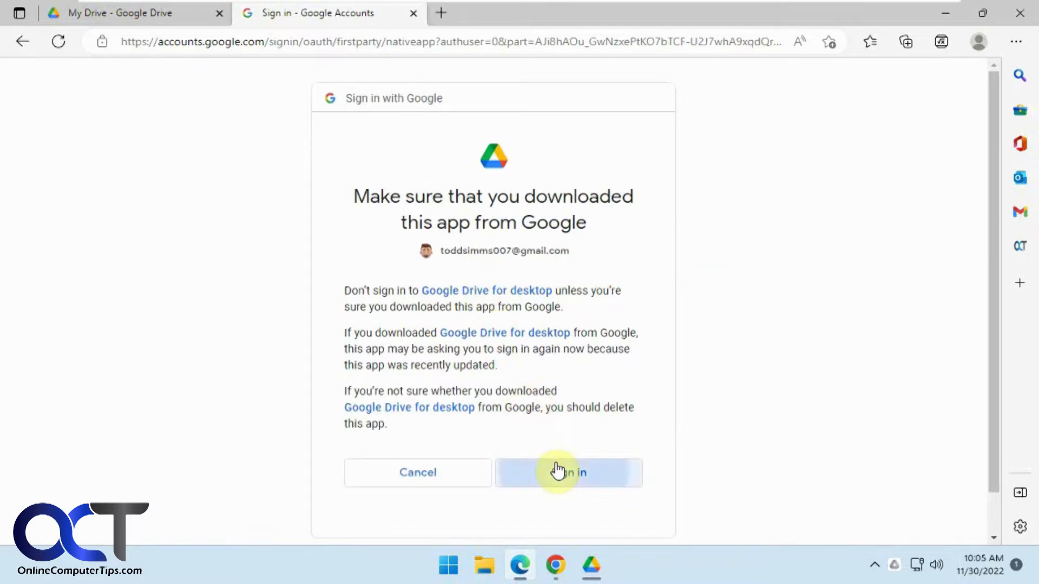
pyautogui.click(568, 473)
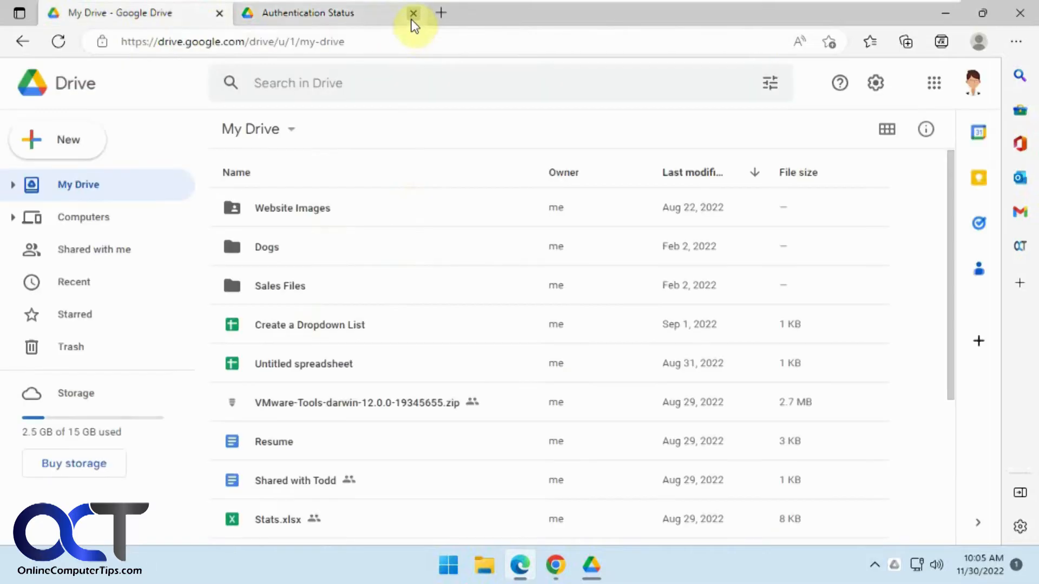
pyautogui.click(414, 13)
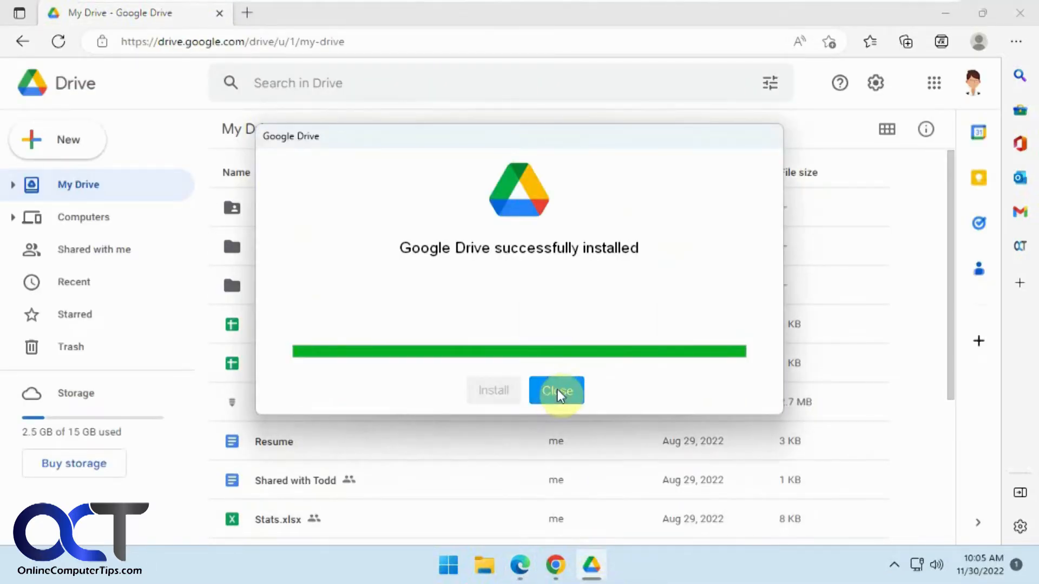
pyautogui.click(556, 391)
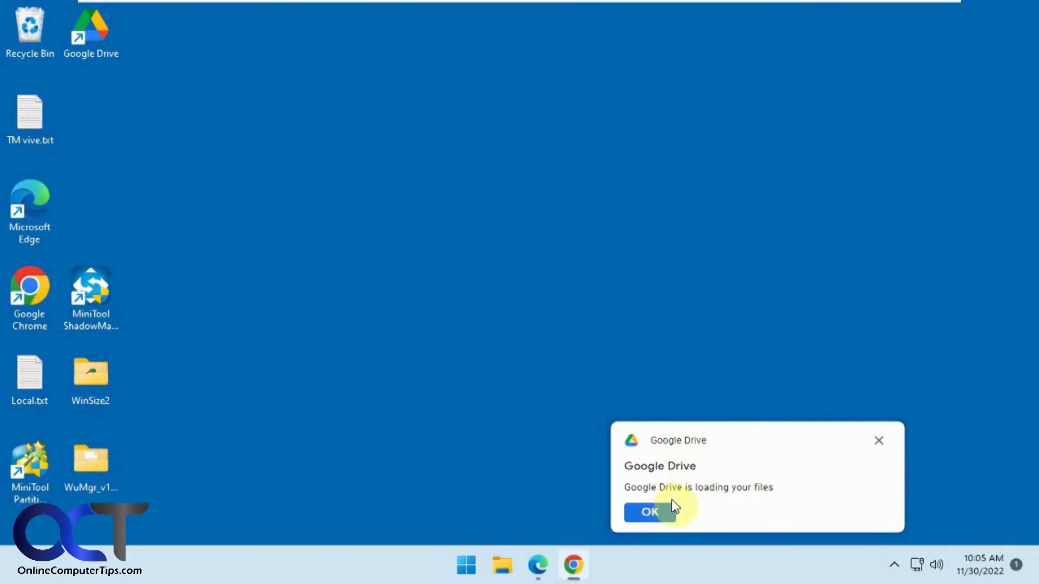
pyautogui.moveTo(892, 570)
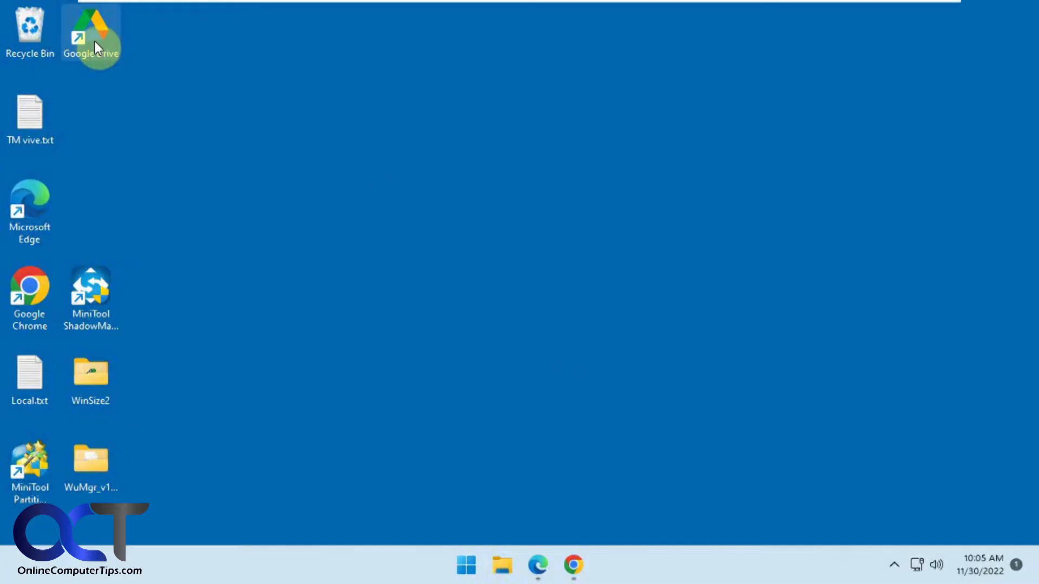
# Browse My Drive on Google Drive (G:) and compare it with the My Drive page in the browser.
pyautogui.click(502, 566)
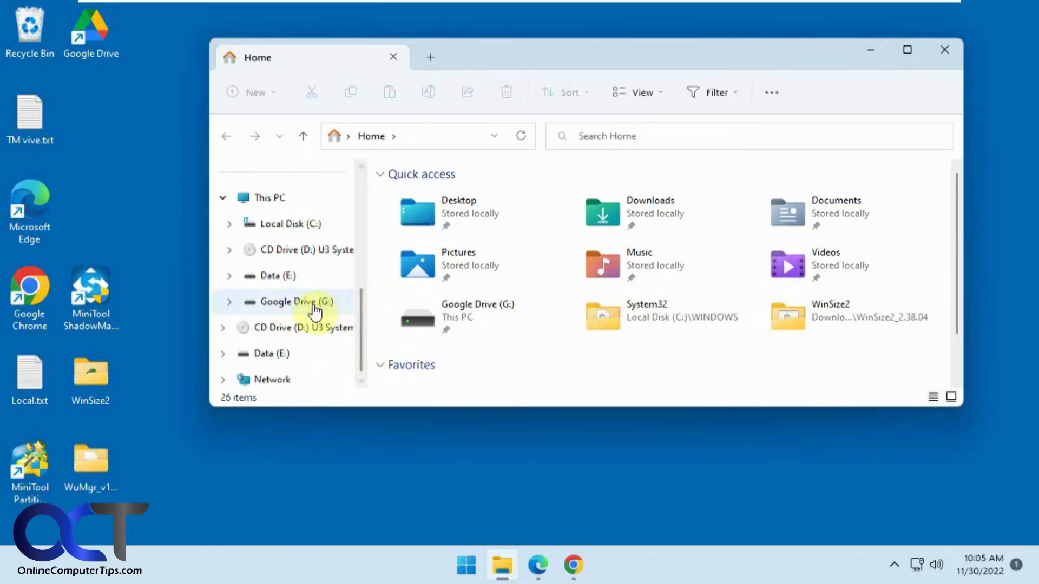
pyautogui.click(291, 302)
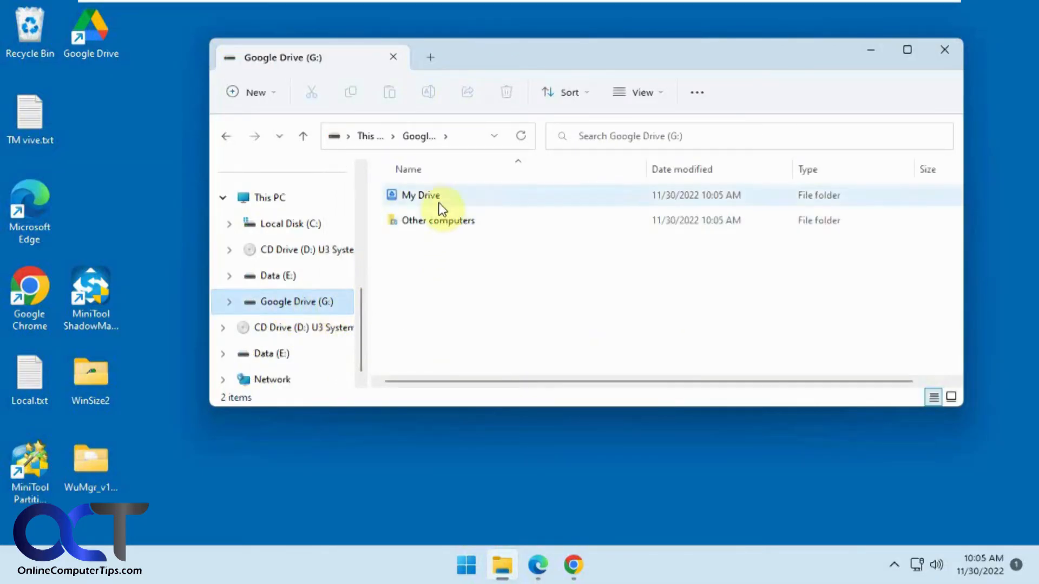
pyautogui.doubleClick(419, 194)
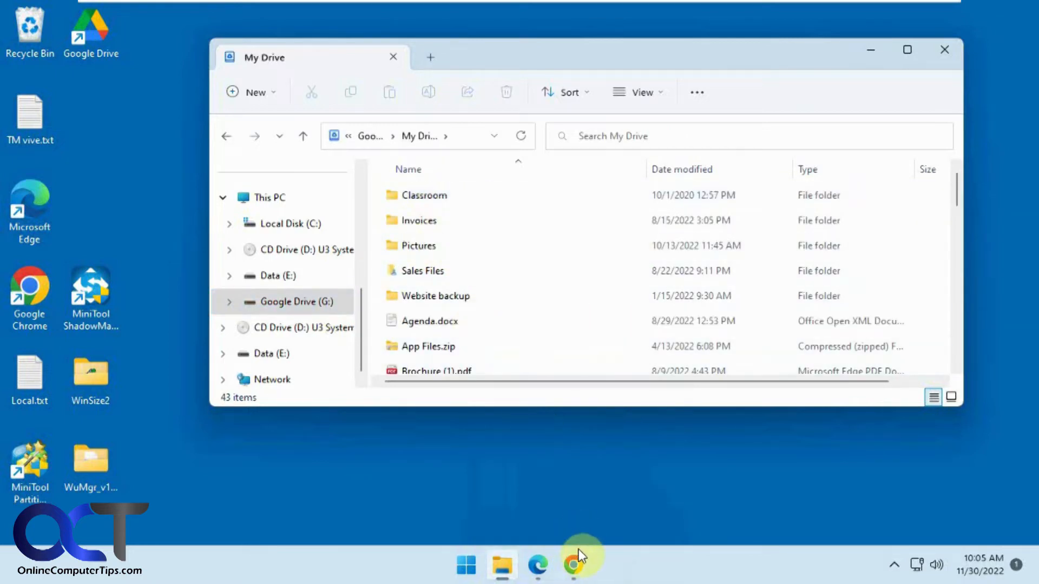
pyautogui.click(573, 565)
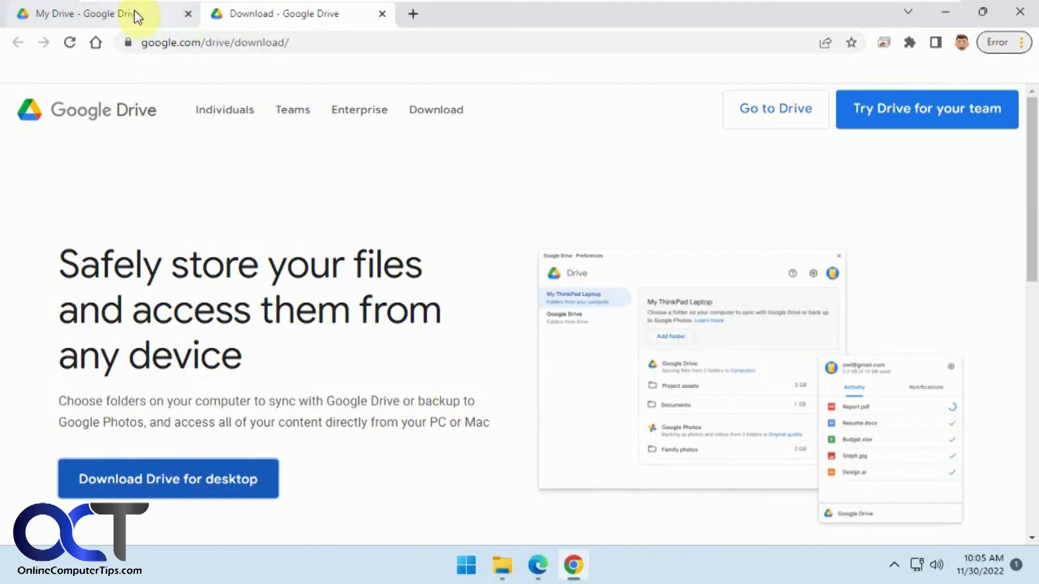
pyautogui.click(79, 13)
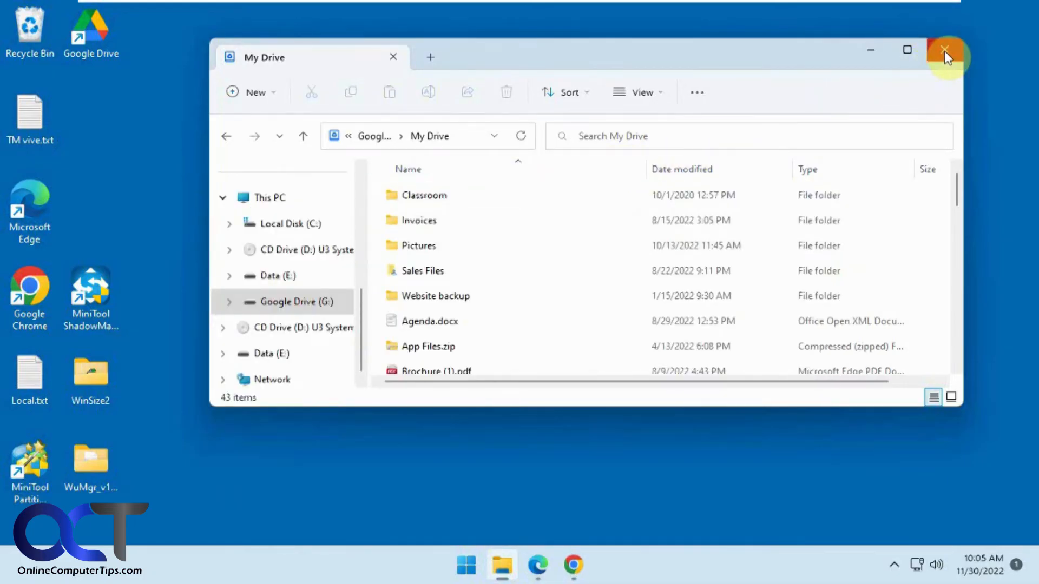
pyautogui.moveTo(946, 52)
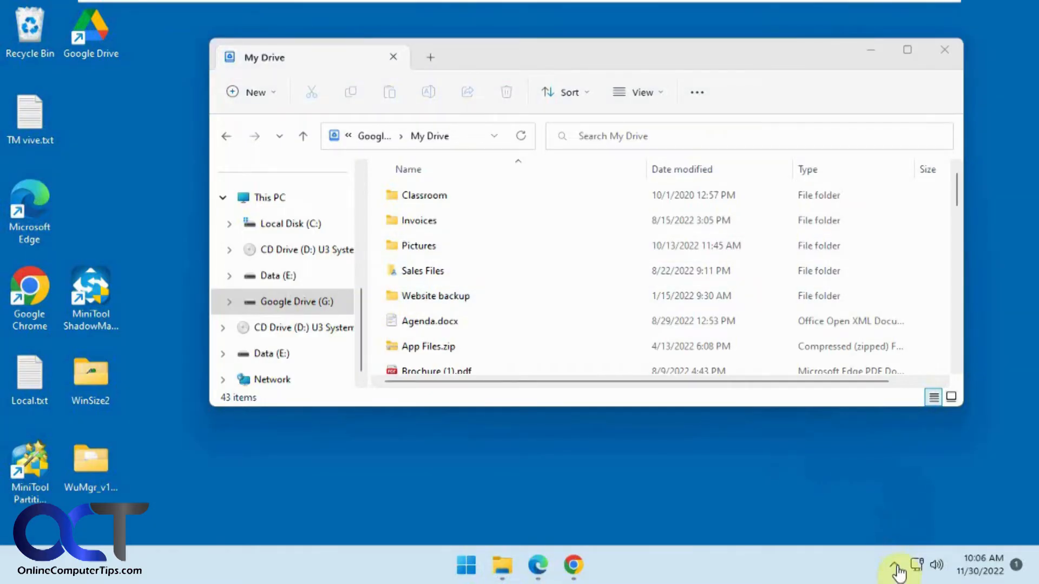
# From the Google Drive tray panel's accounts list, choose Add another account.
pyautogui.click(893, 568)
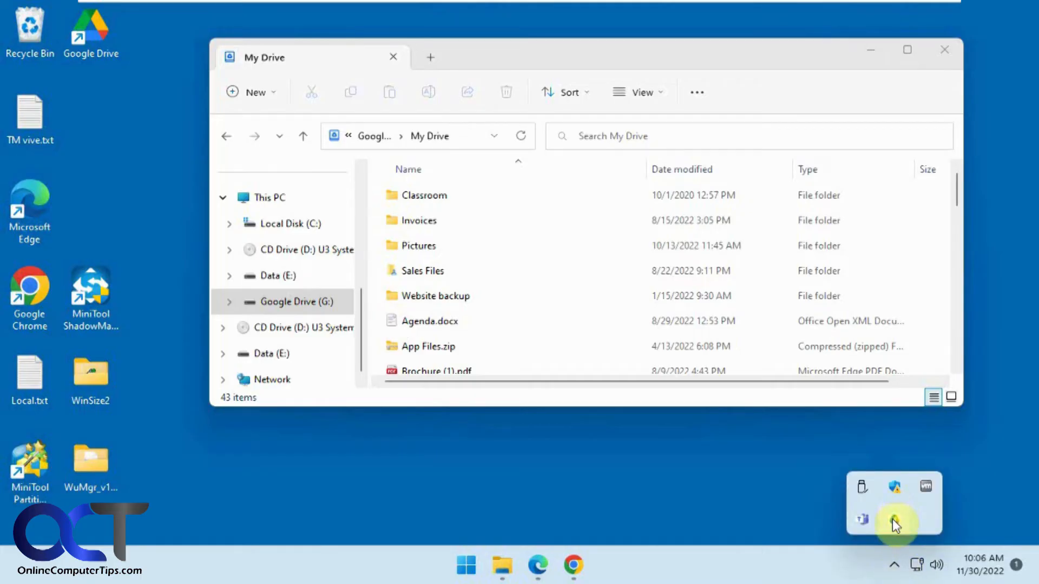
pyautogui.click(896, 524)
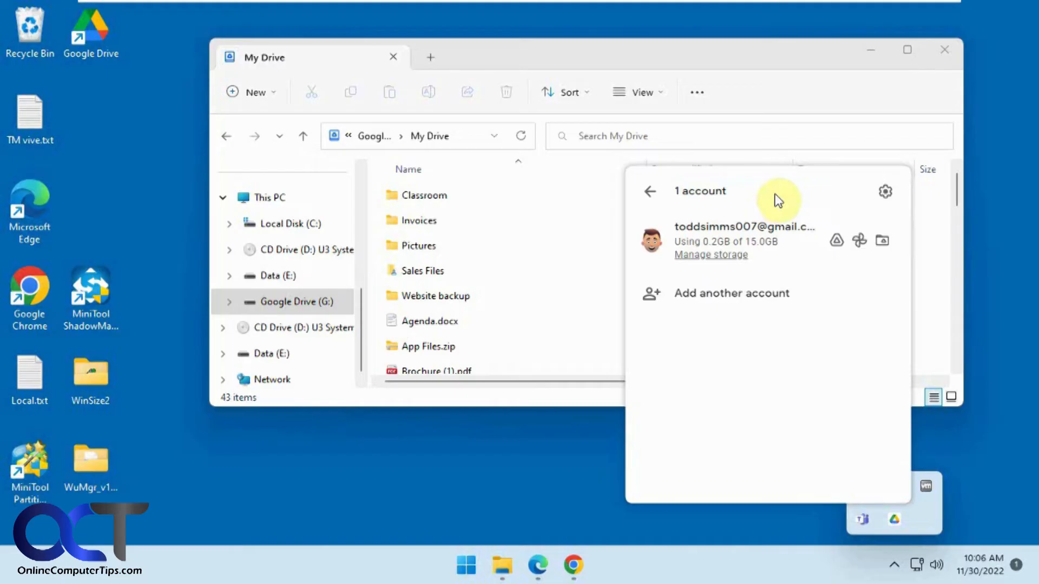
pyautogui.click(651, 191)
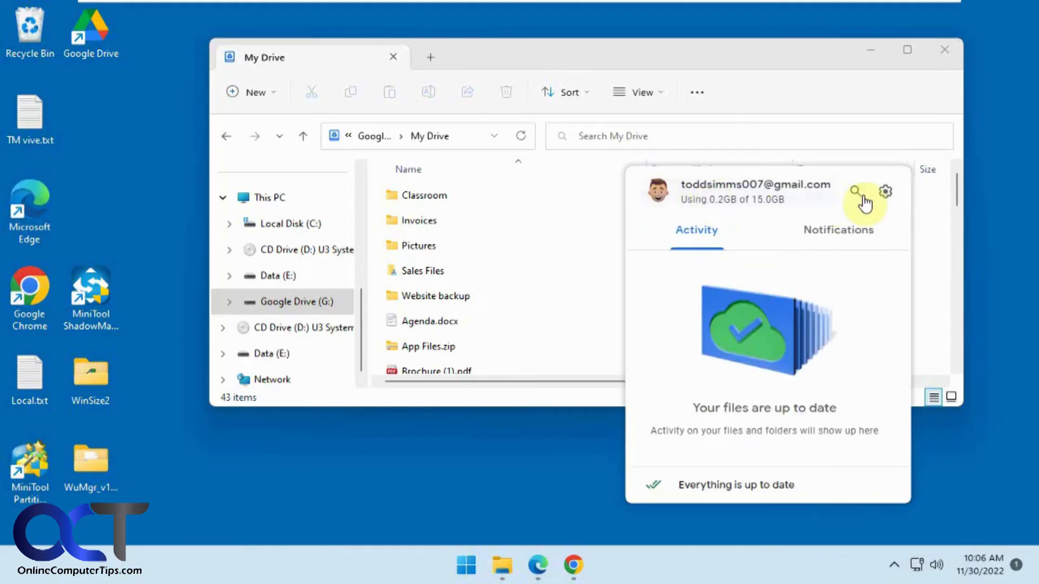
pyautogui.click(657, 191)
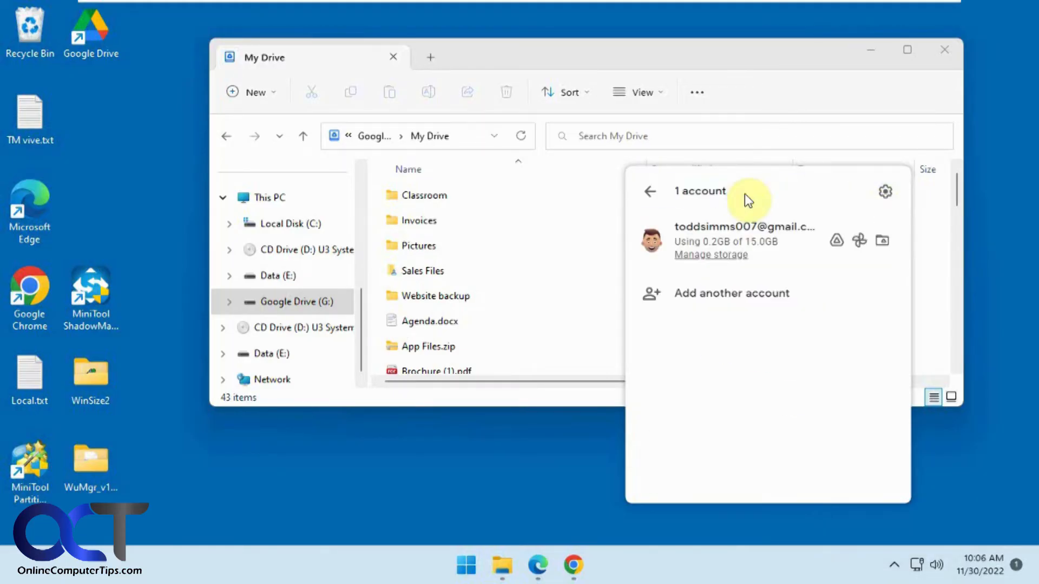
pyautogui.click(731, 293)
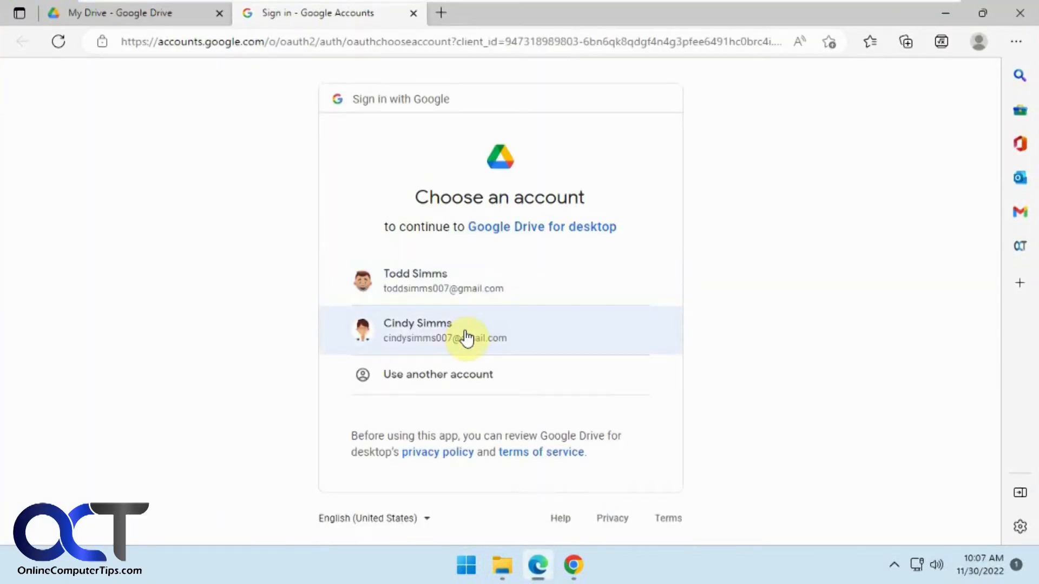
# Sign the second Google account into Drive for desktop and minimize the browser after Success.
pyautogui.click(445, 330)
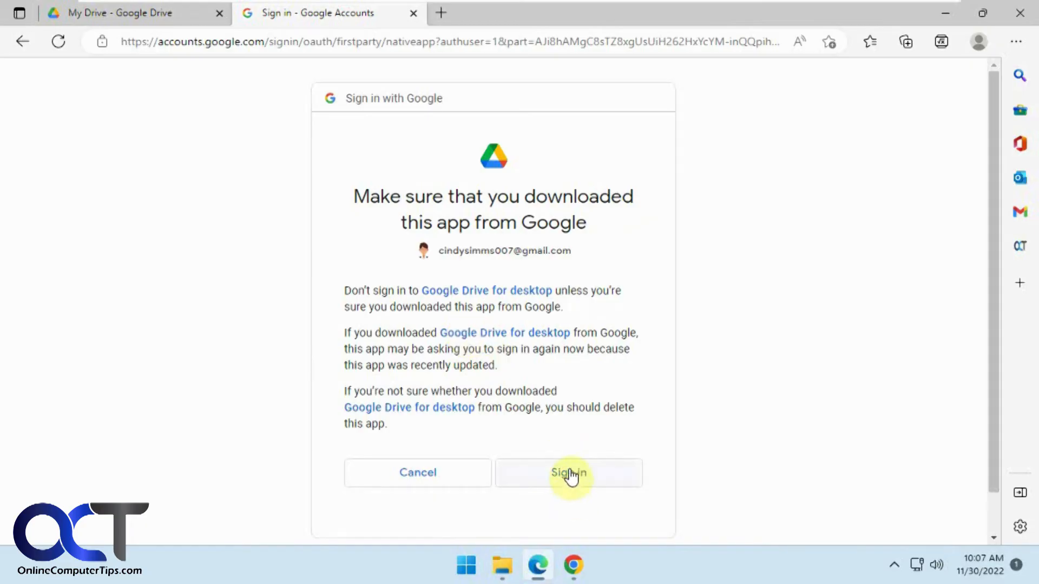
pyautogui.click(568, 473)
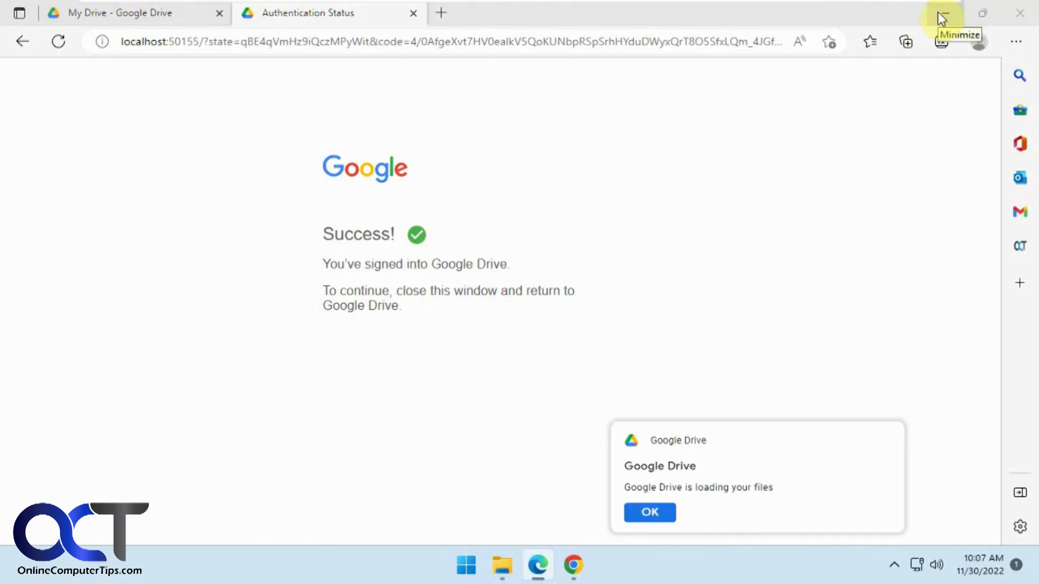
pyautogui.click(942, 13)
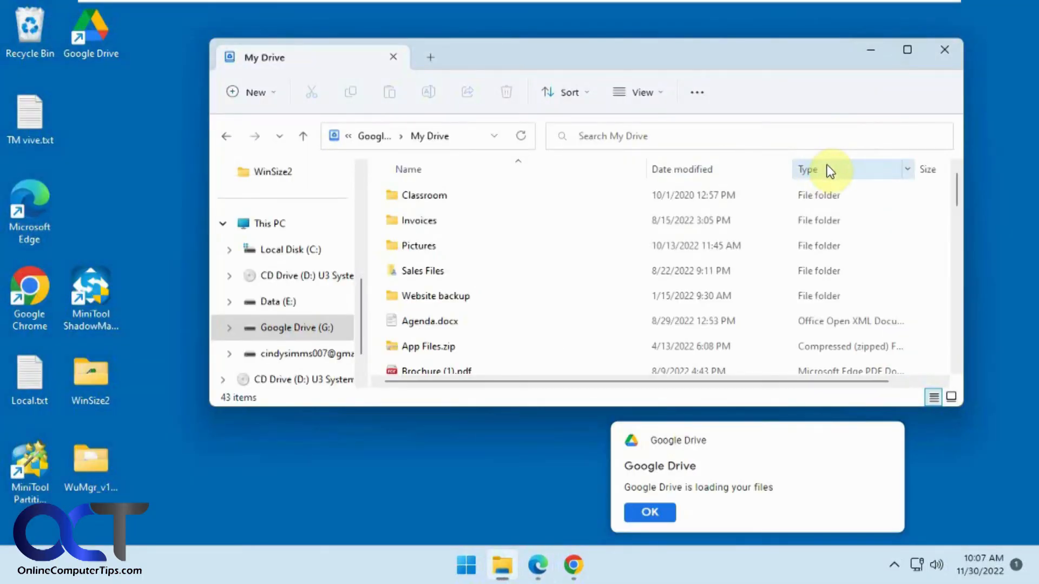
pyautogui.moveTo(650, 492)
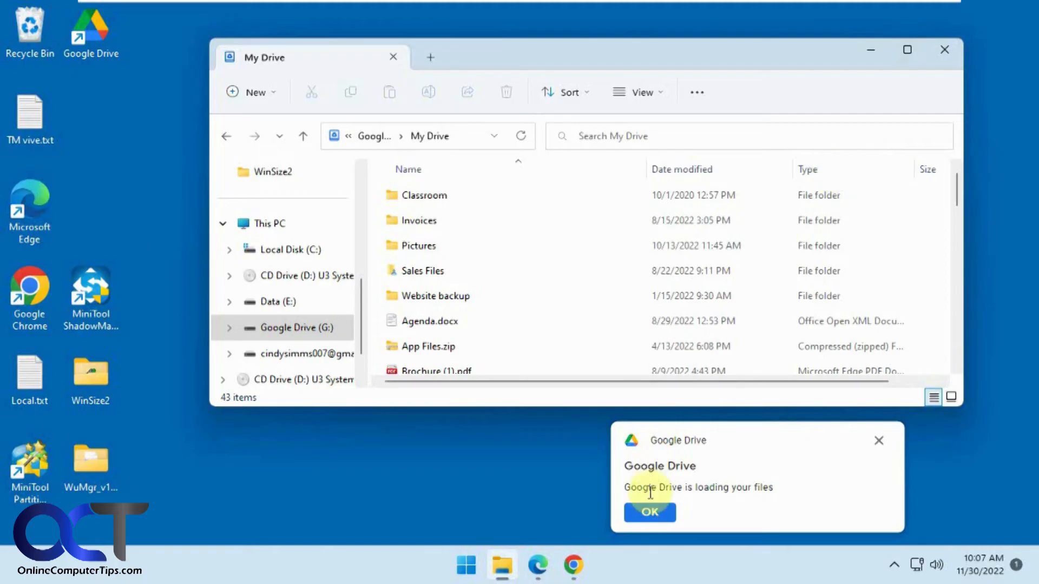
# Dismiss the loading notice and browse This PC into Google Drive (G:) and its My Drive.
pyautogui.click(648, 511)
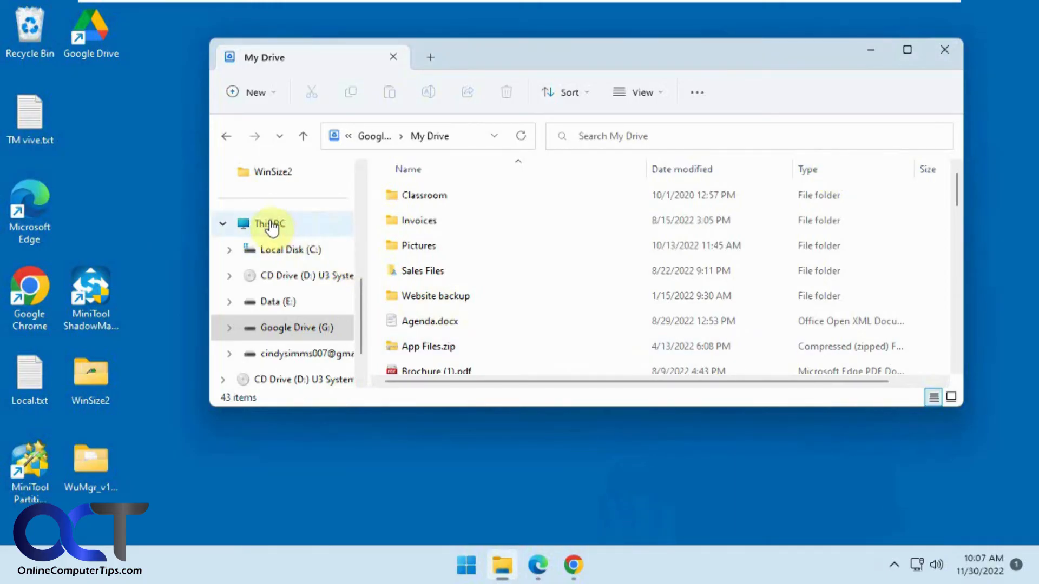
pyautogui.click(268, 223)
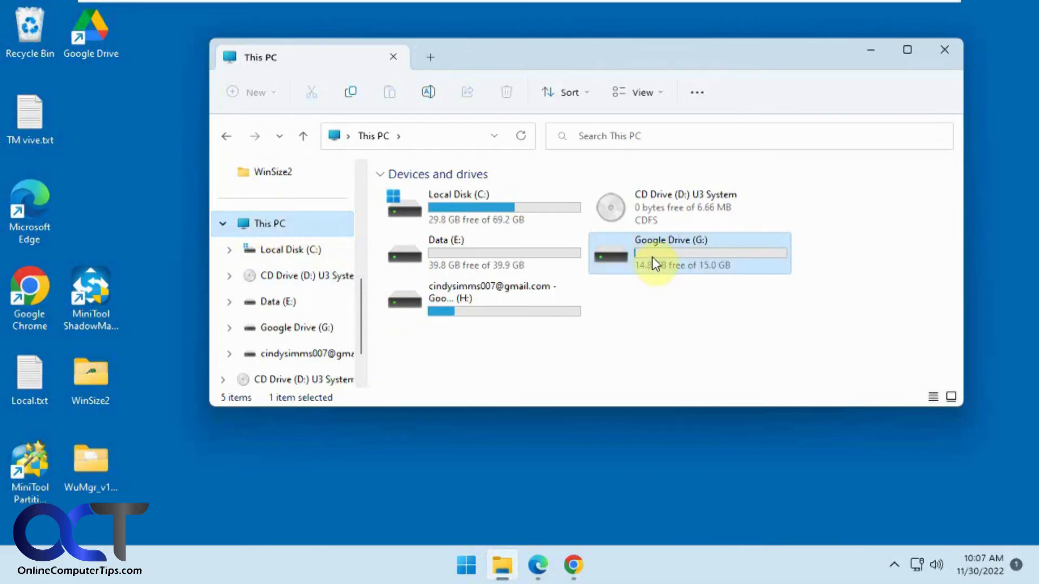
pyautogui.doubleClick(690, 253)
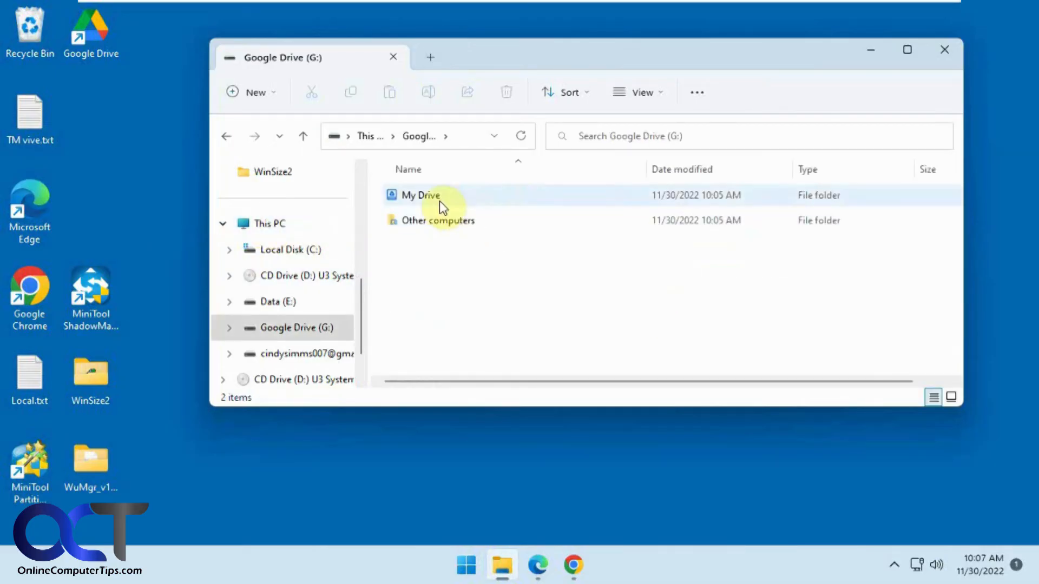
pyautogui.doubleClick(420, 195)
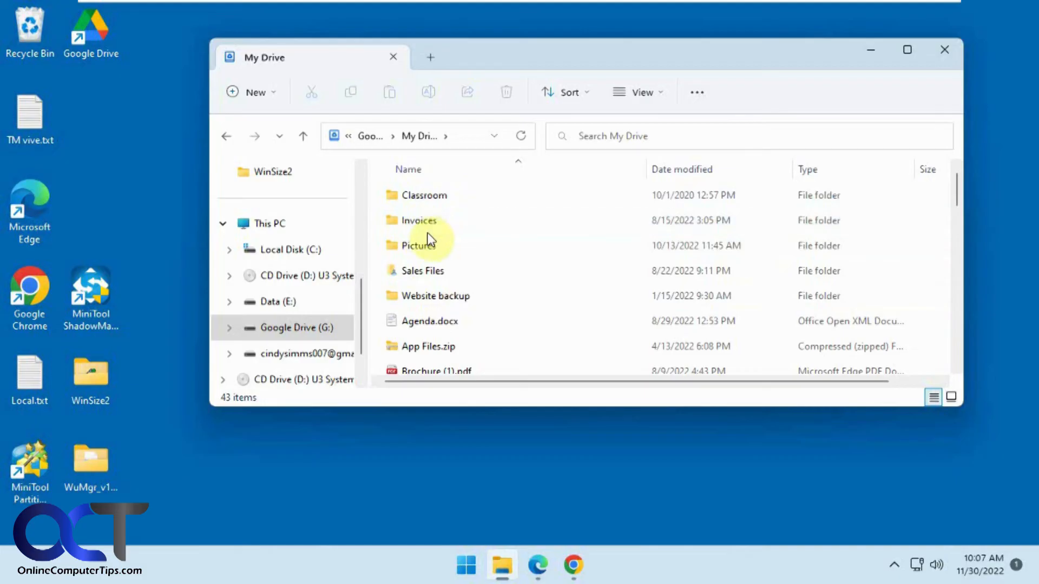
pyautogui.click(227, 136)
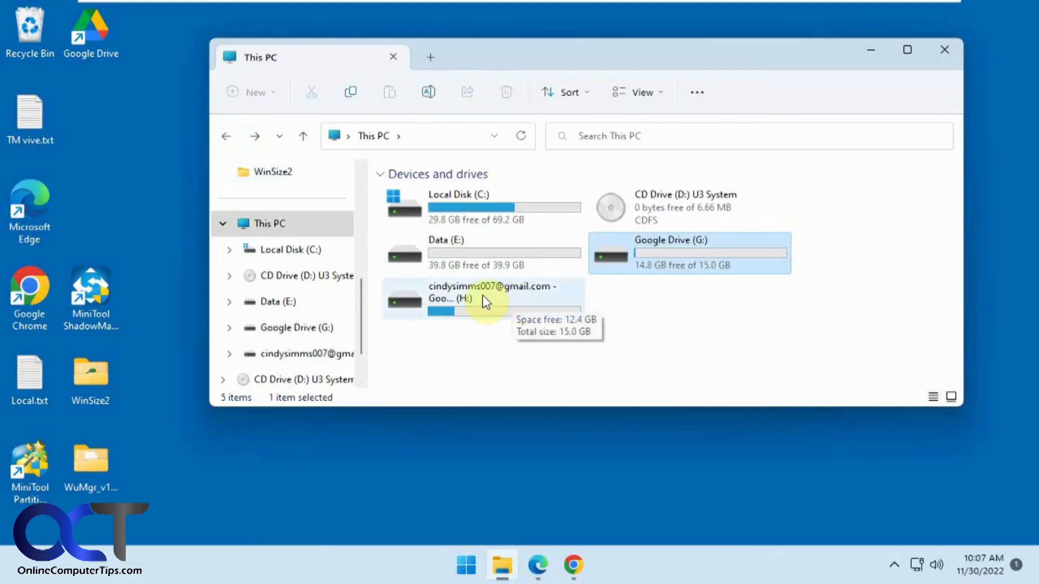
# Browse Google Drive (H:) and its My Drive, then switch between G: and H: ending on H:.
pyautogui.doubleClick(483, 299)
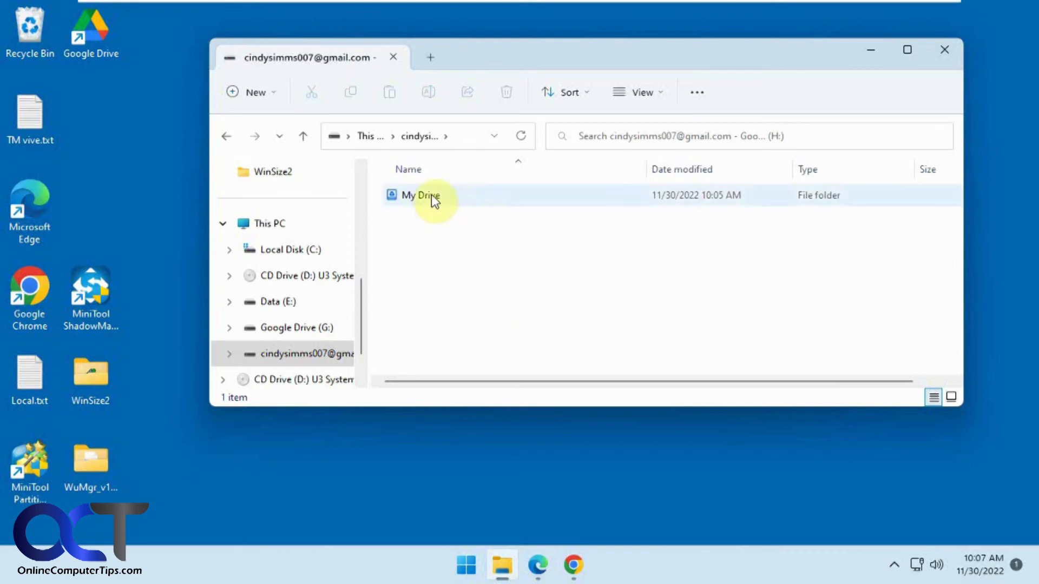
pyautogui.doubleClick(418, 195)
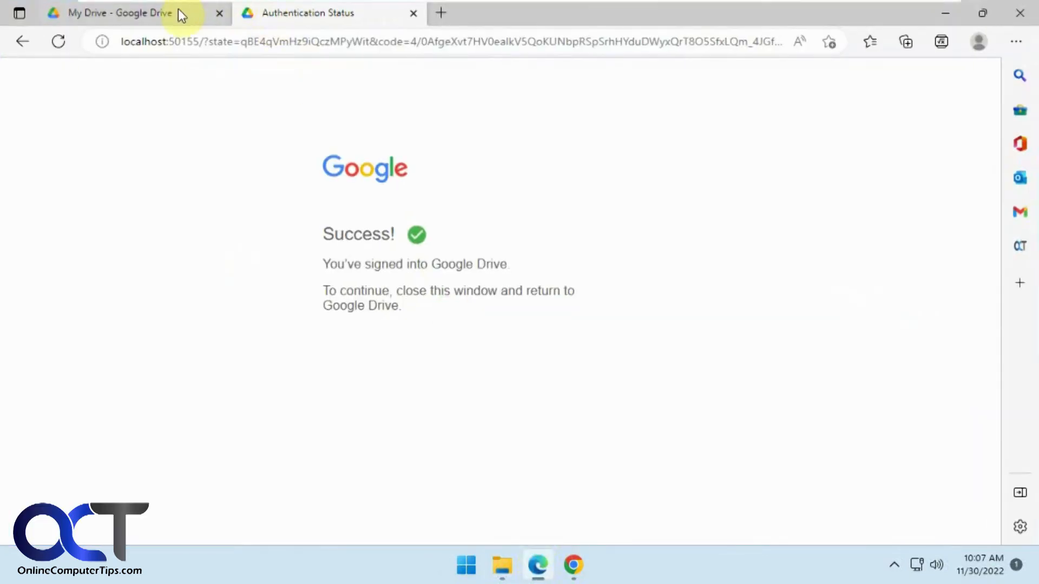
pyautogui.click(120, 13)
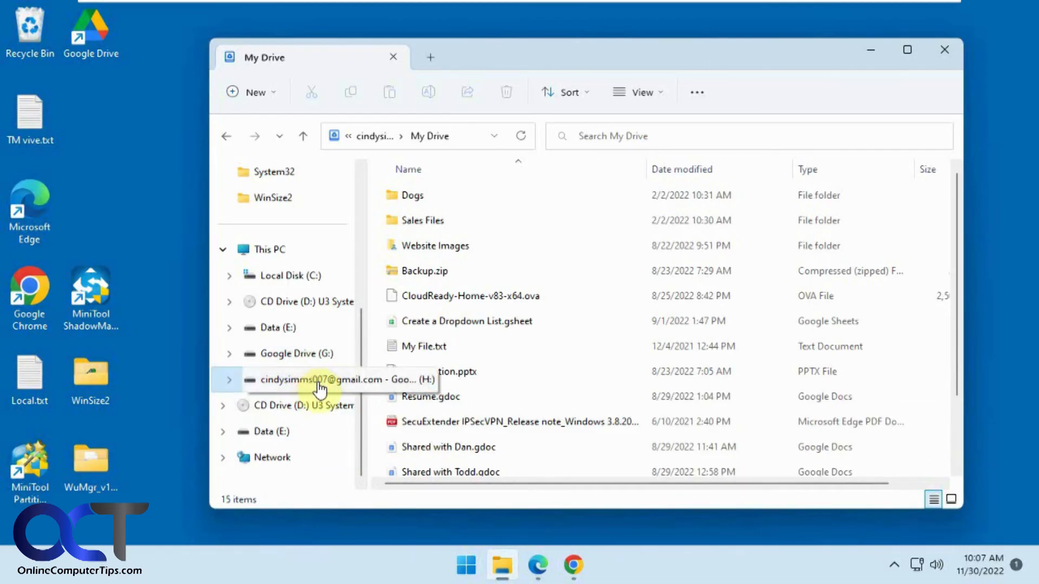
pyautogui.click(290, 352)
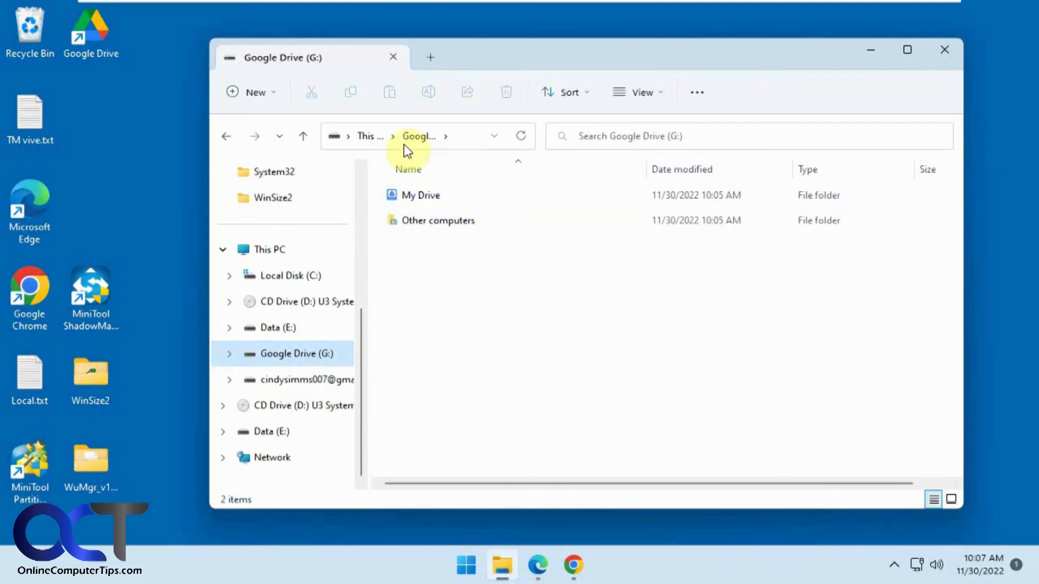
pyautogui.click(307, 379)
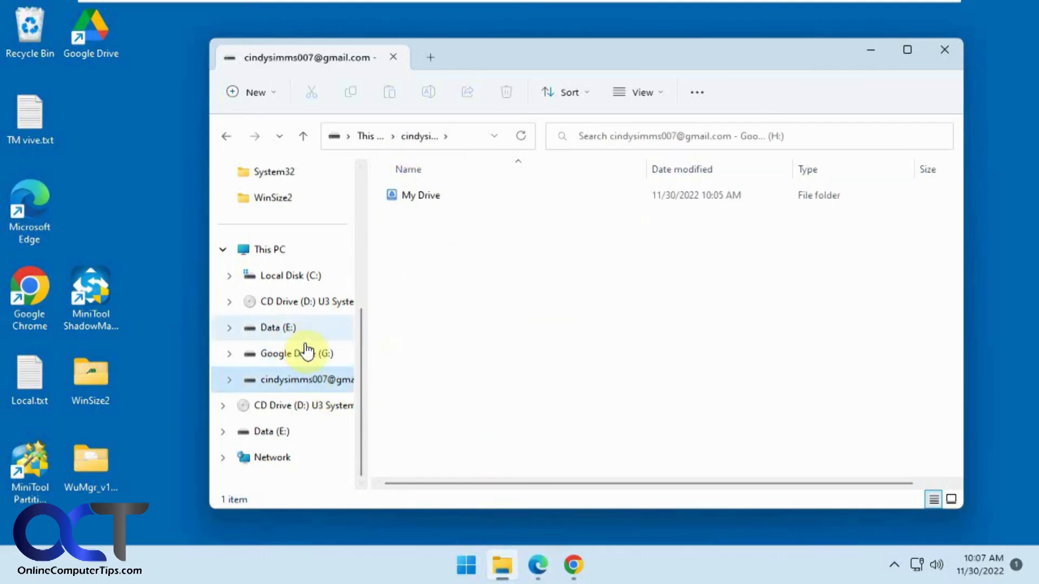
pyautogui.moveTo(543, 353)
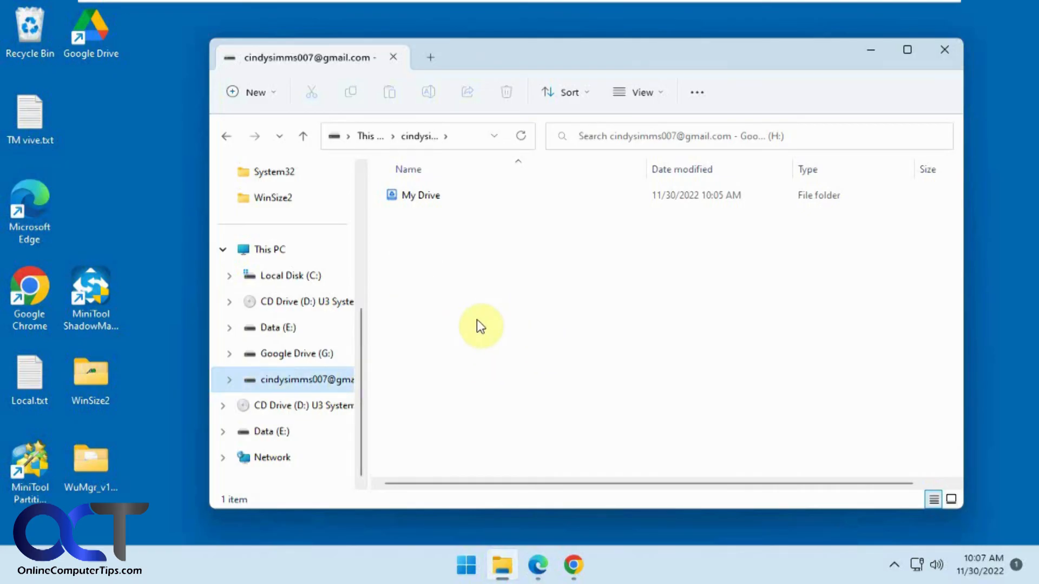
pyautogui.moveTo(453, 328)
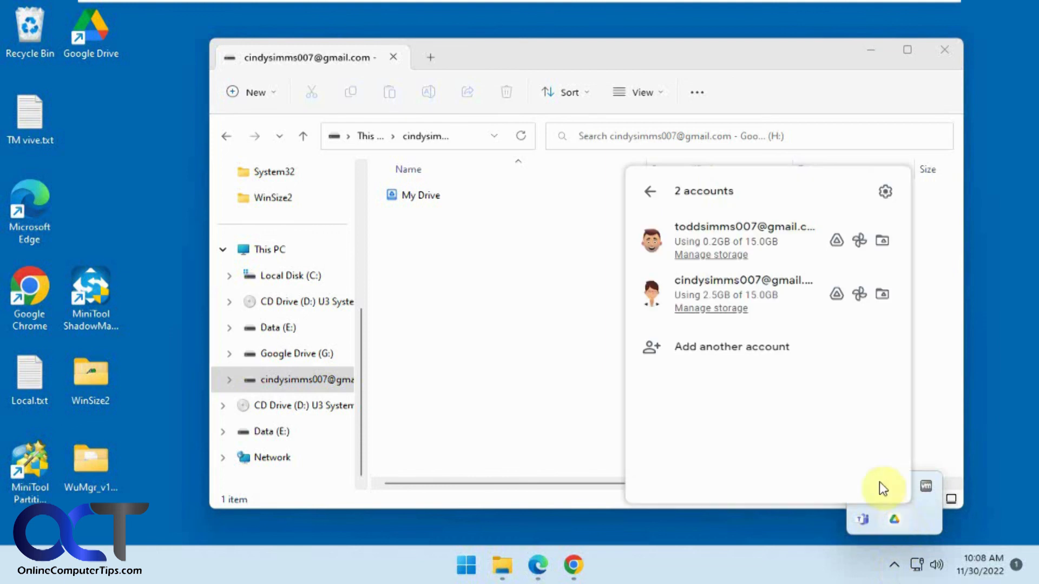
pyautogui.moveTo(734, 235)
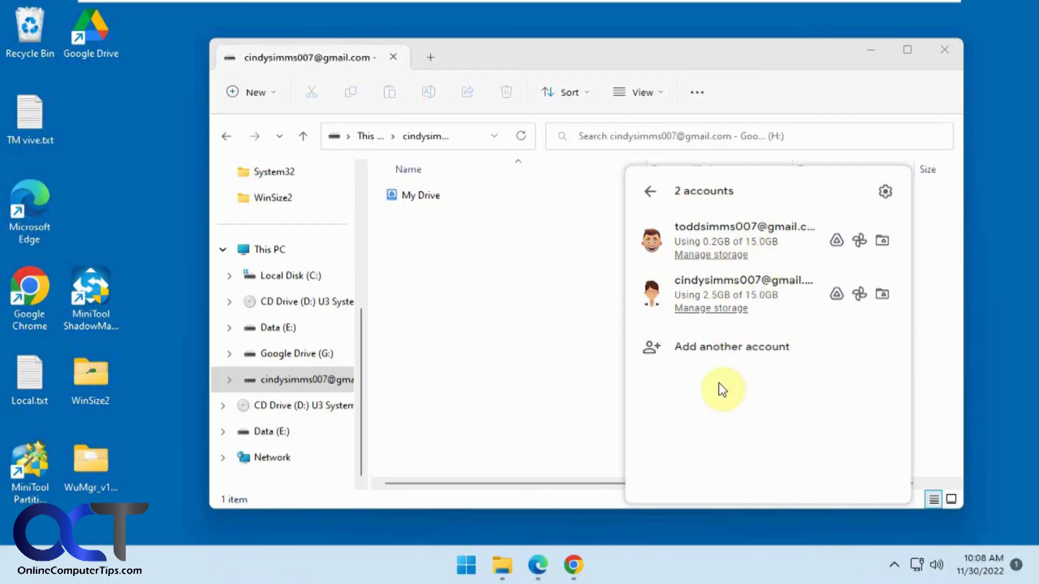
pyautogui.moveTo(499, 344)
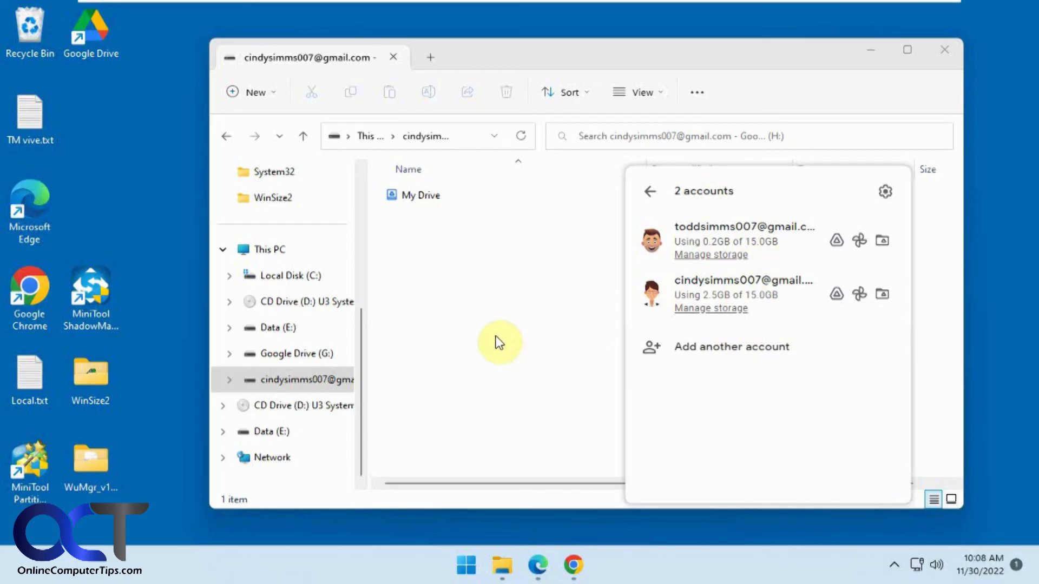